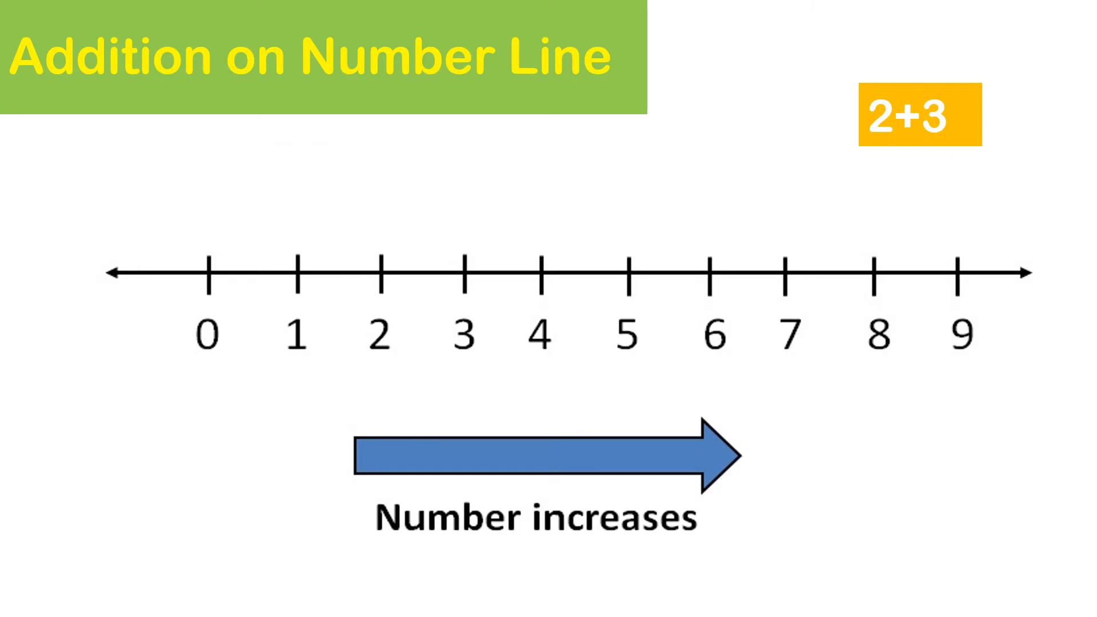
click(380, 331)
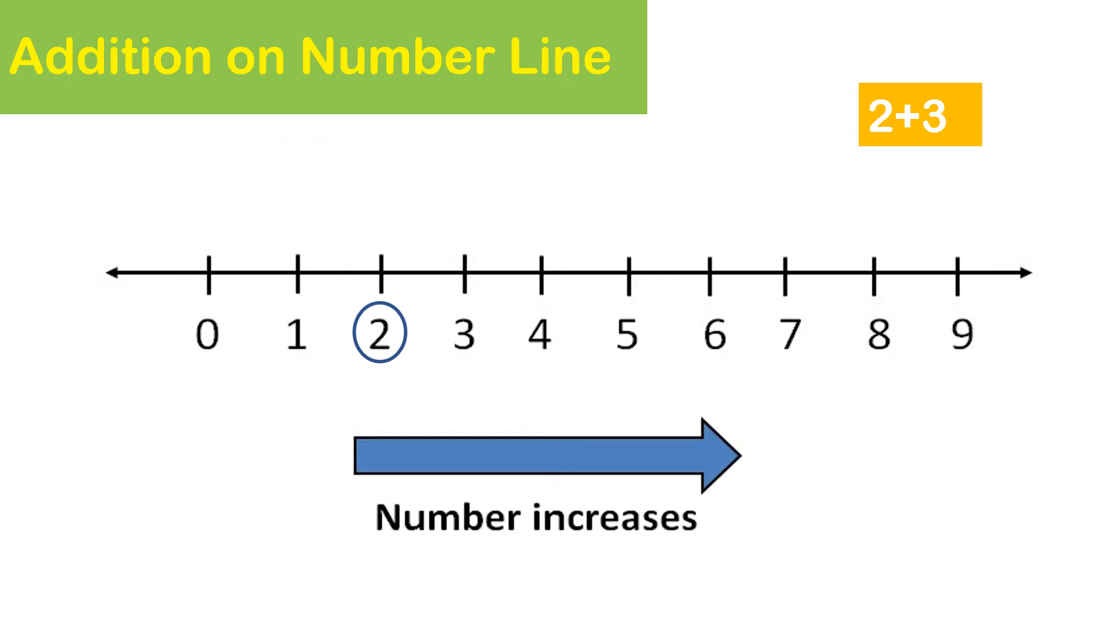